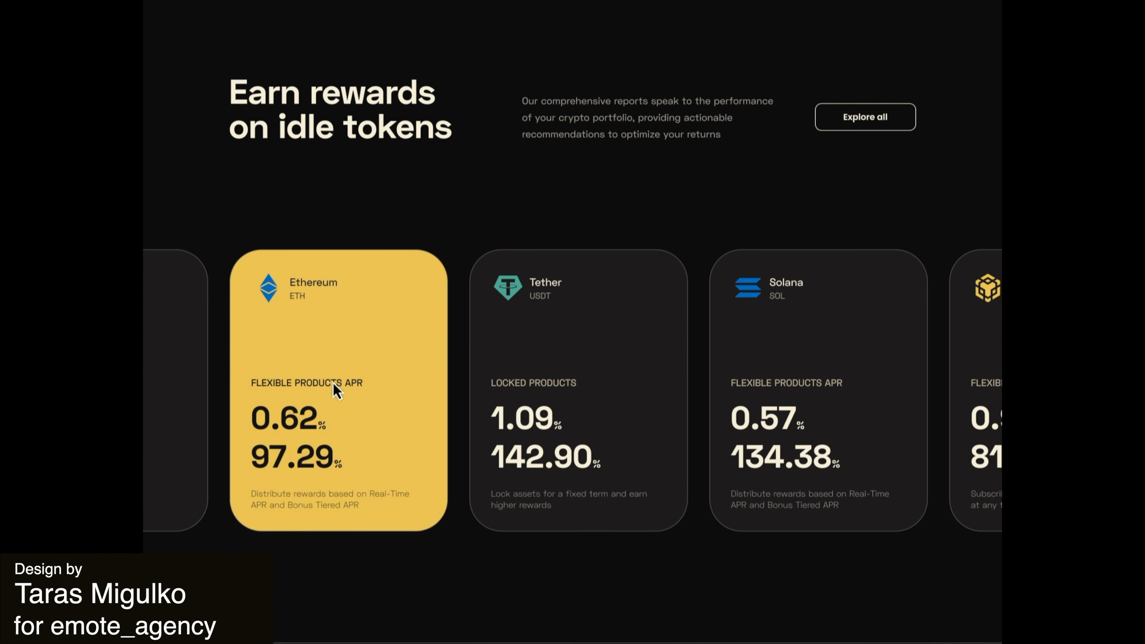
Choose a different coin in the earnings calculator, showing Simple Earn 0.57 +34% rates.
{"action": "scroll", "scroll_direction": "down", "scroll_amount": 3}
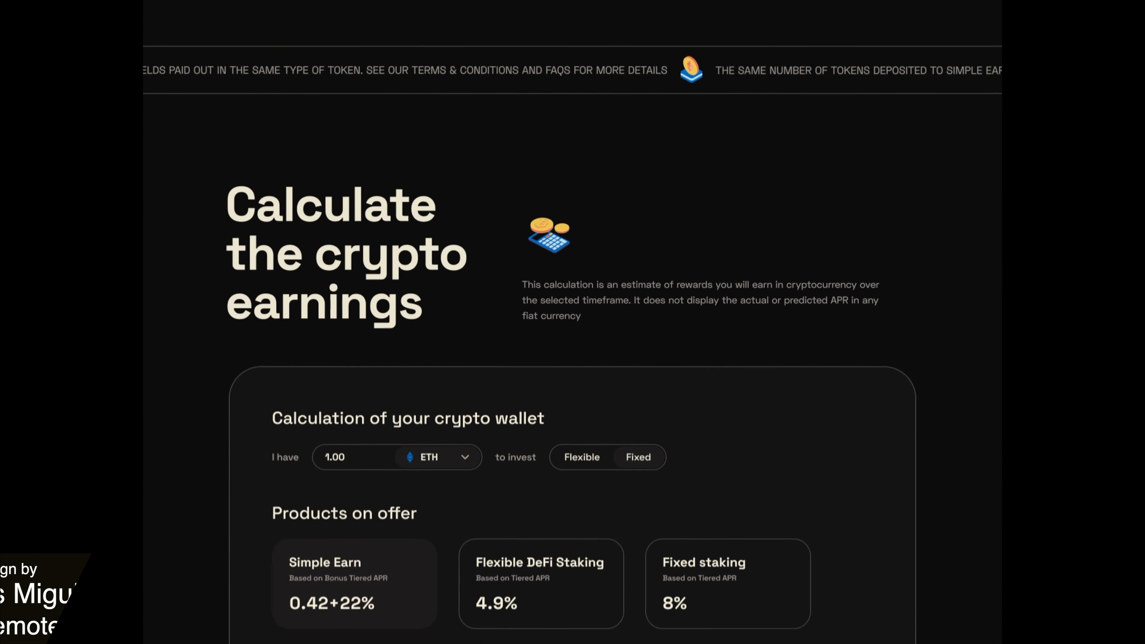
{"action": "scroll", "scroll_direction": "down", "scroll_amount": 3}
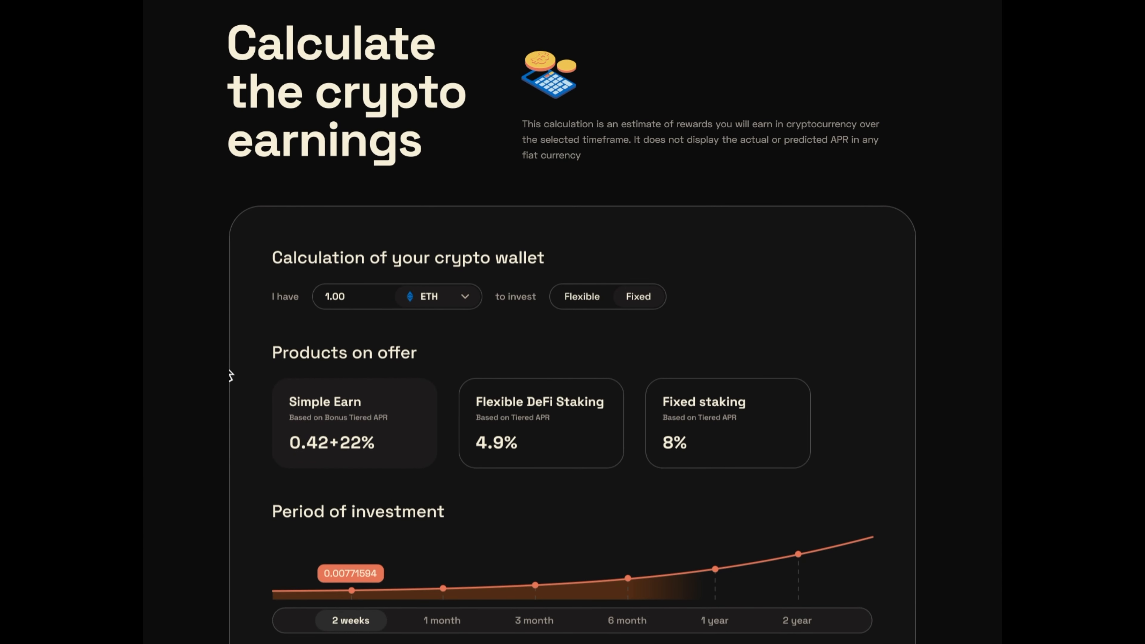
{"action": "left_click", "coordinate": [452, 296]}
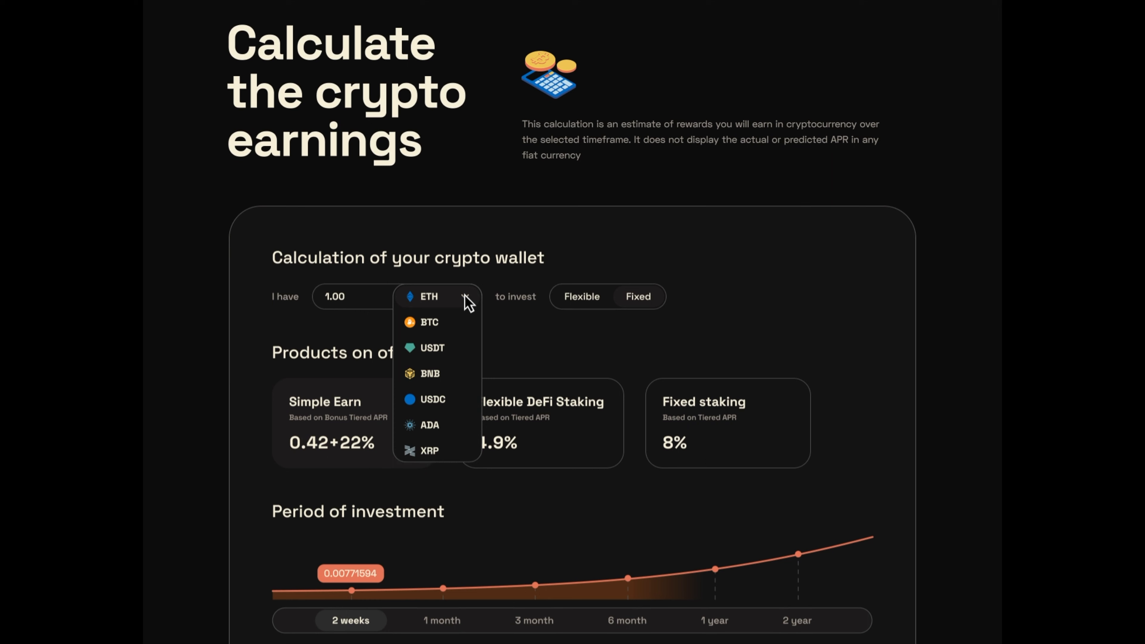
{"action": "left_click", "coordinate": [429, 322]}
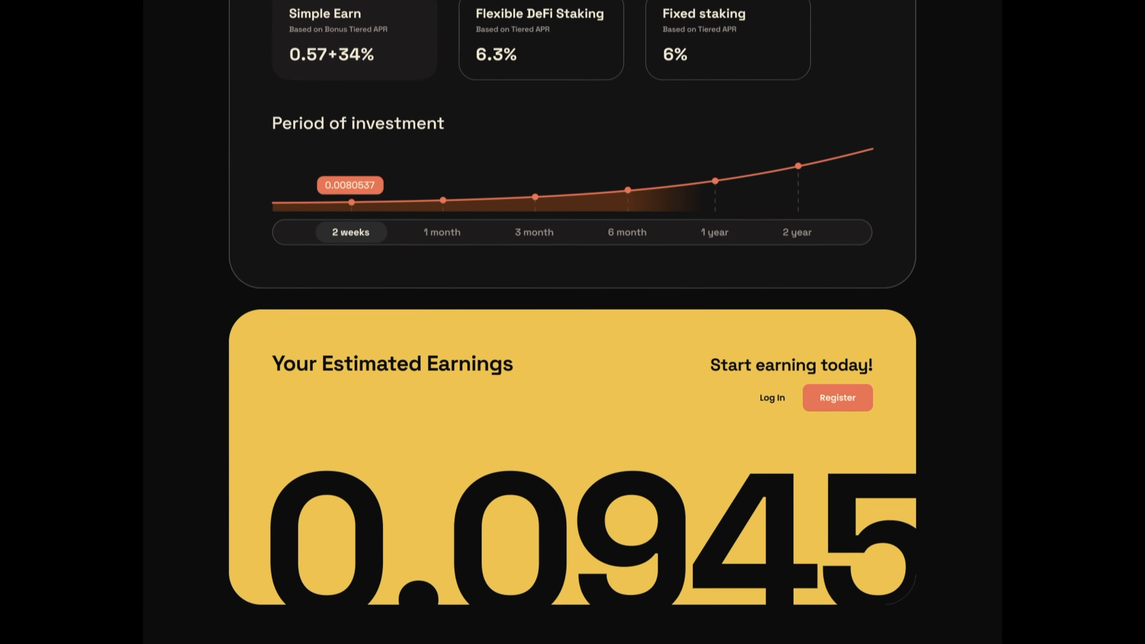
Continue down the homepage to the Trade & Invest section.
{"action": "scroll", "scroll_direction": "down", "scroll_amount": 3}
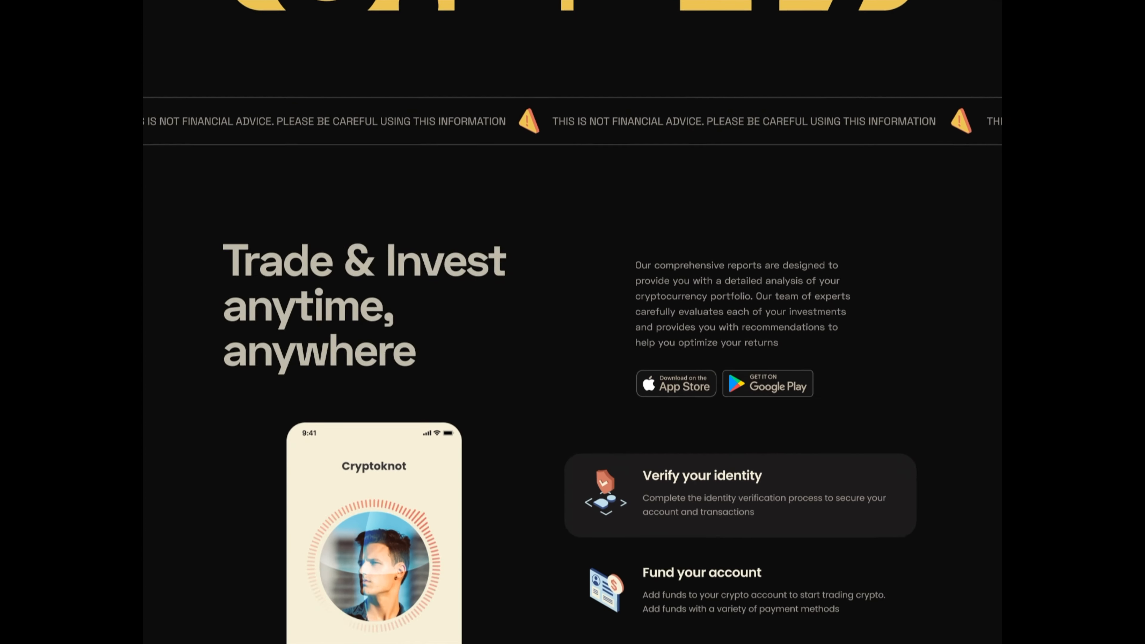
{"action": "scroll", "scroll_direction": "down", "scroll_amount": 3}
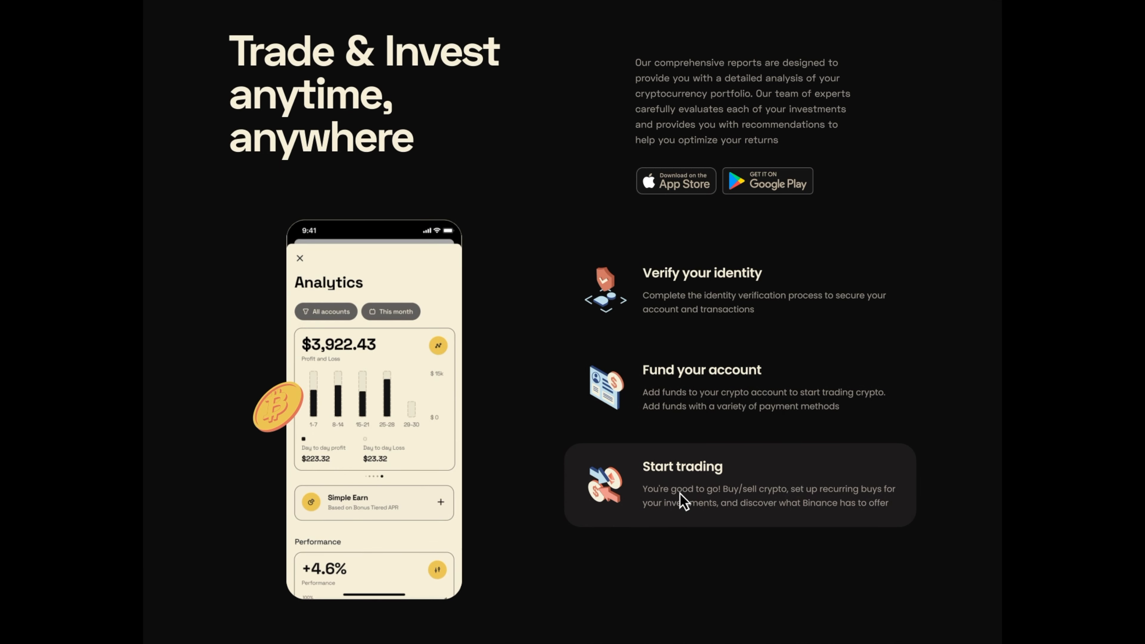
{"action": "scroll", "scroll_direction": "down", "scroll_amount": 3}
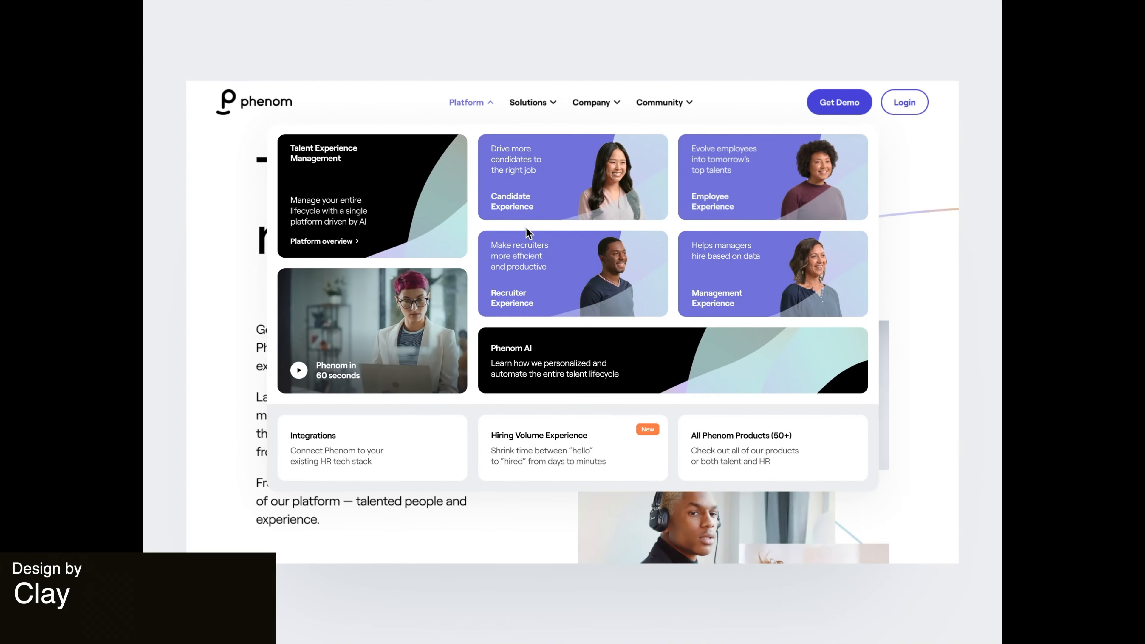
{"action": "mouse_move", "coordinate": [560, 306]}
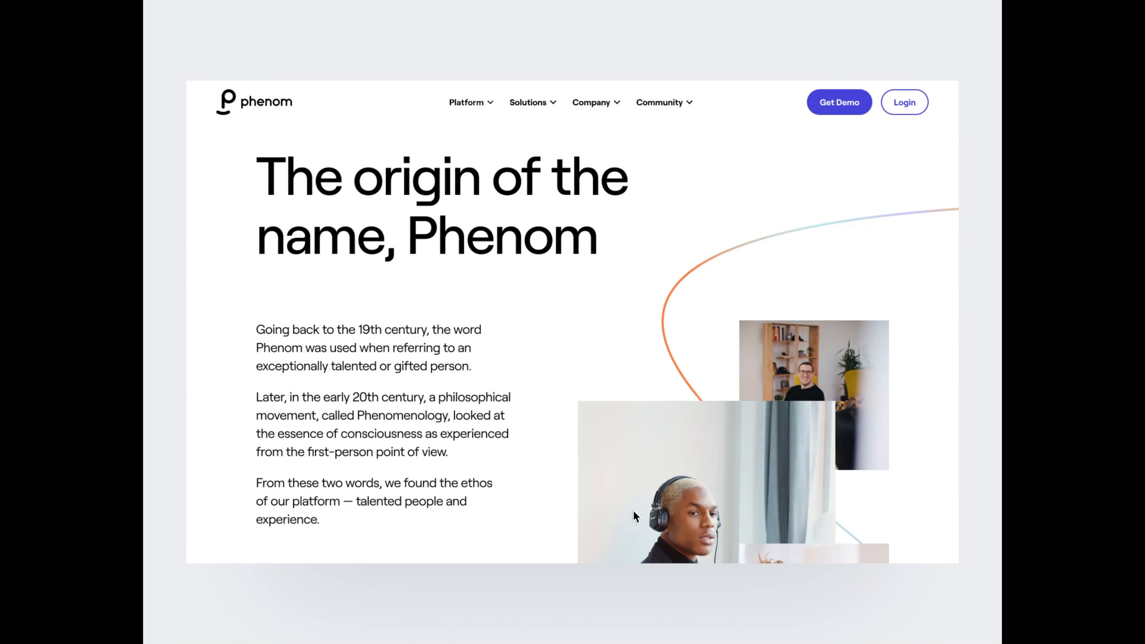
{"action": "left_click", "coordinate": [465, 102]}
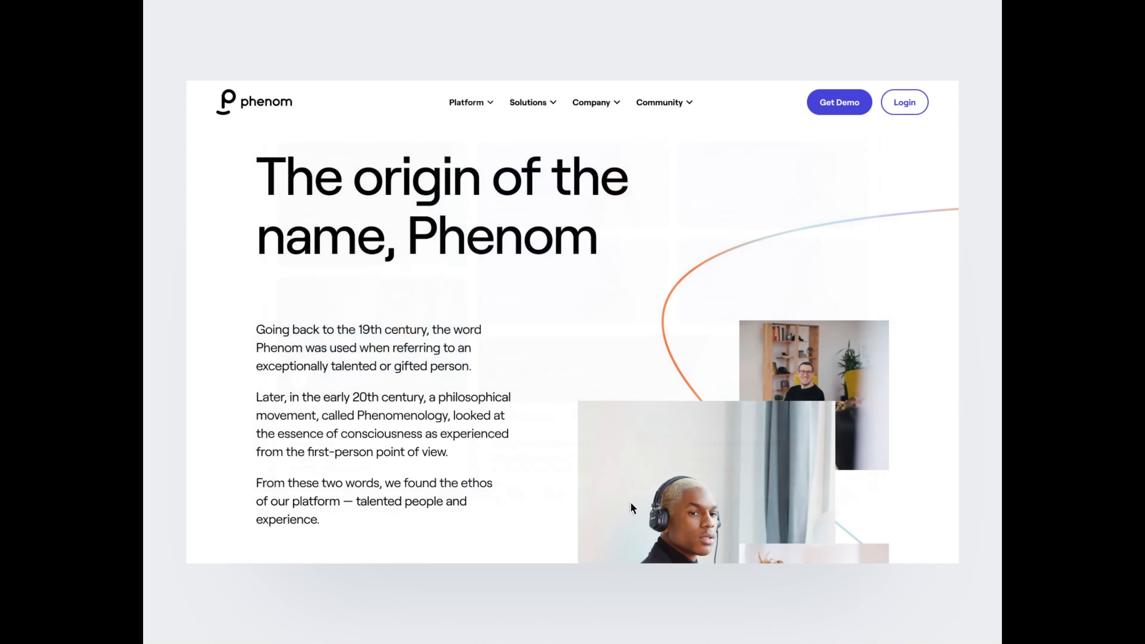
{"action": "left_click", "coordinate": [465, 102]}
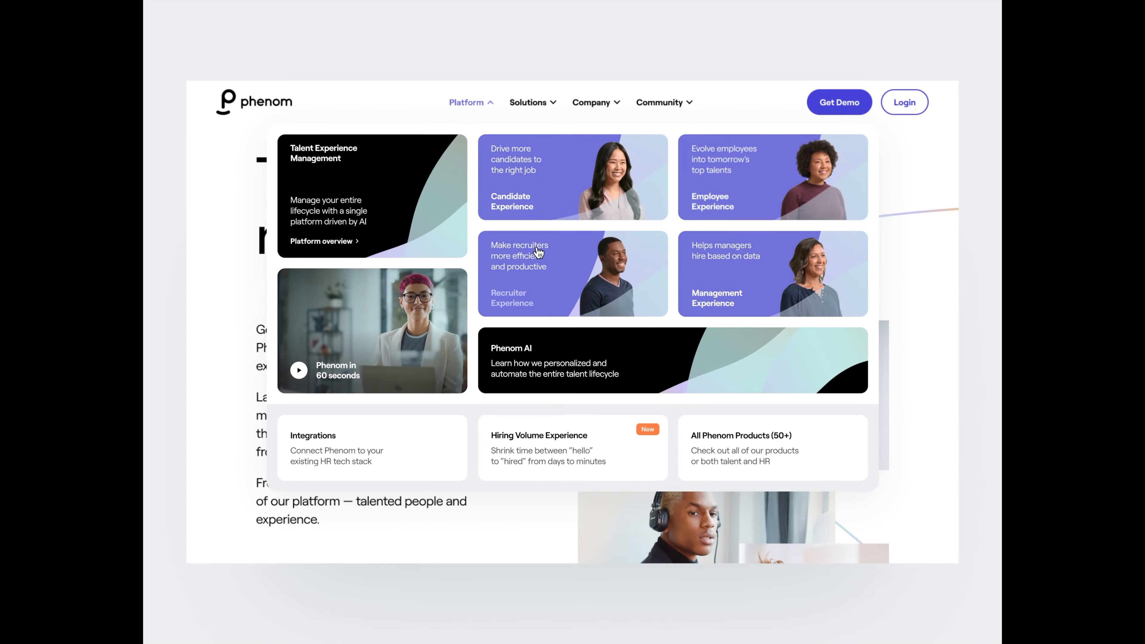
{"action": "mouse_move", "coordinate": [579, 348]}
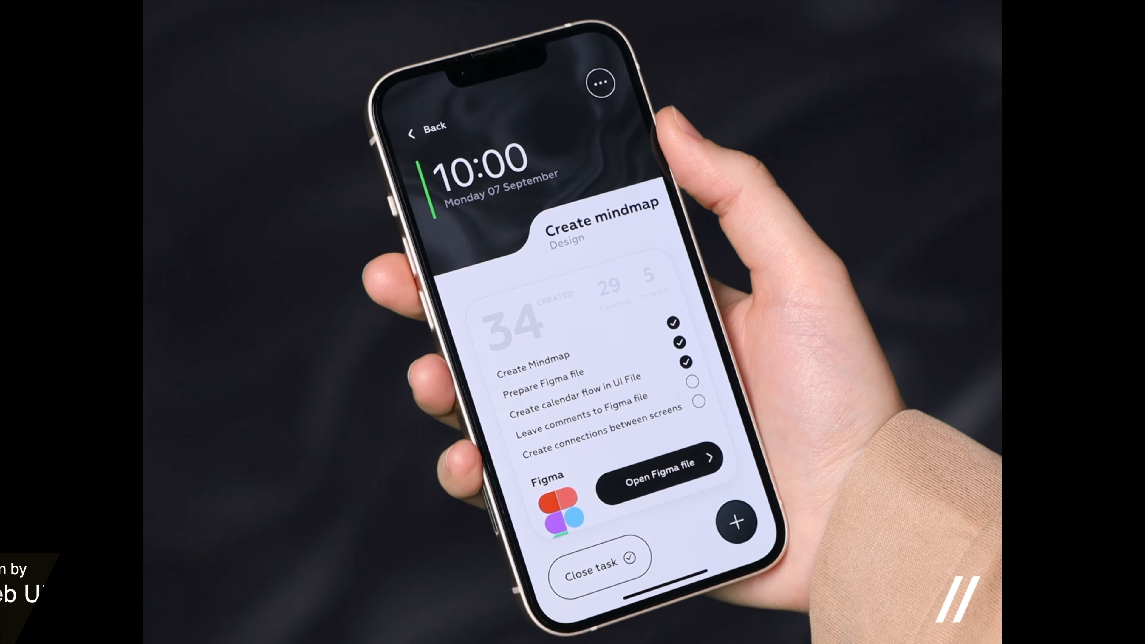
Switch the linked app card and close the Create mindmap task to show the Task closed summary.
{"action": "left_click", "coordinate": [692, 381]}
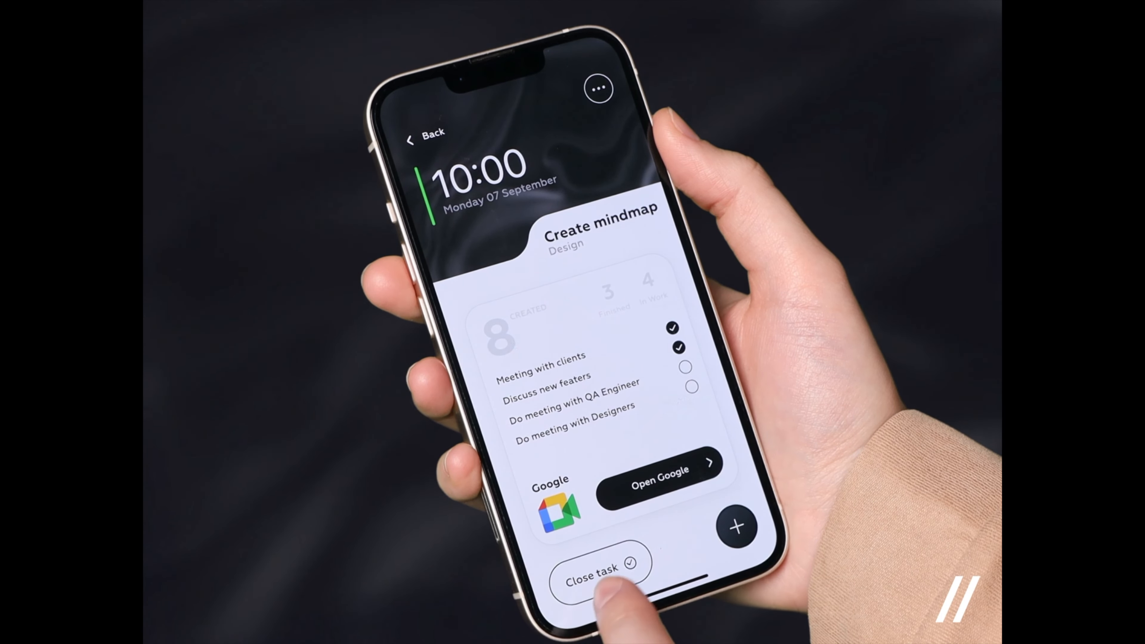
{"action": "left_click", "coordinate": [598, 582]}
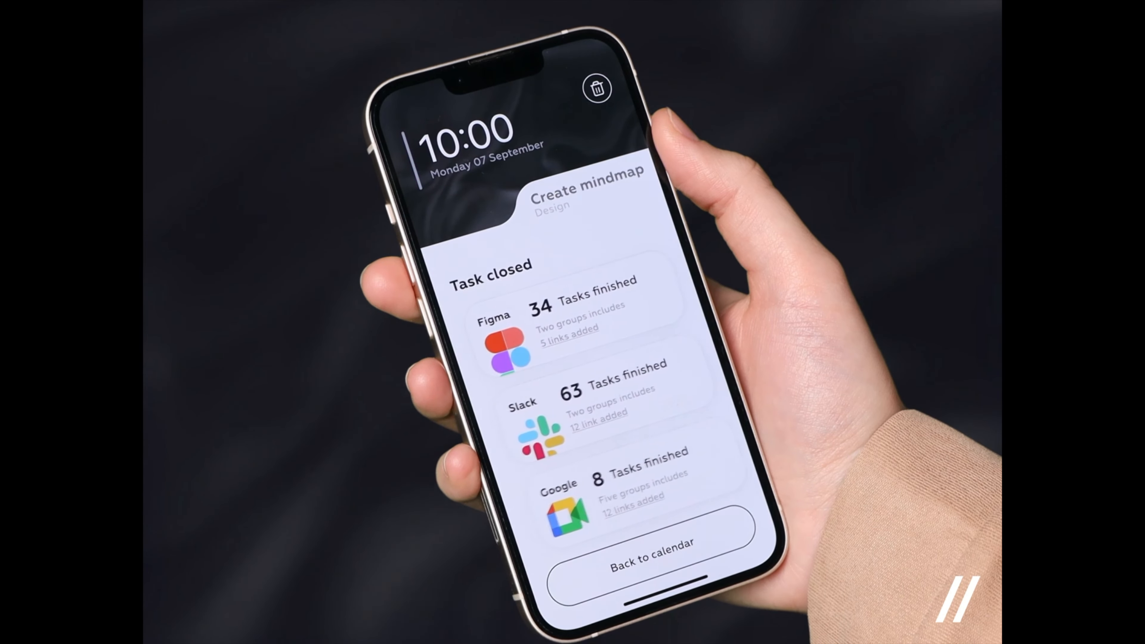